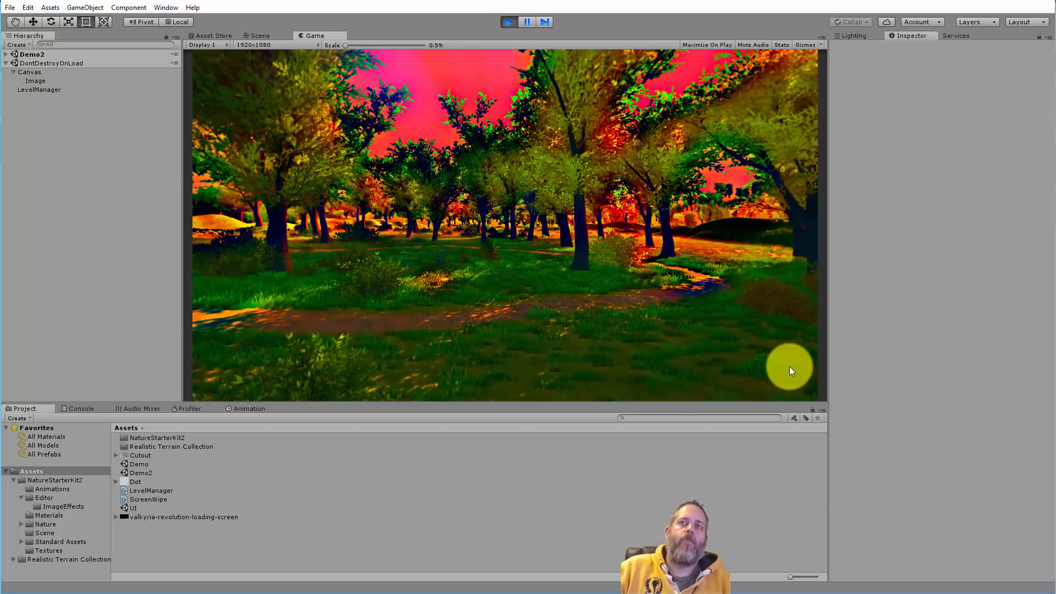
mouse_move(673, 343)
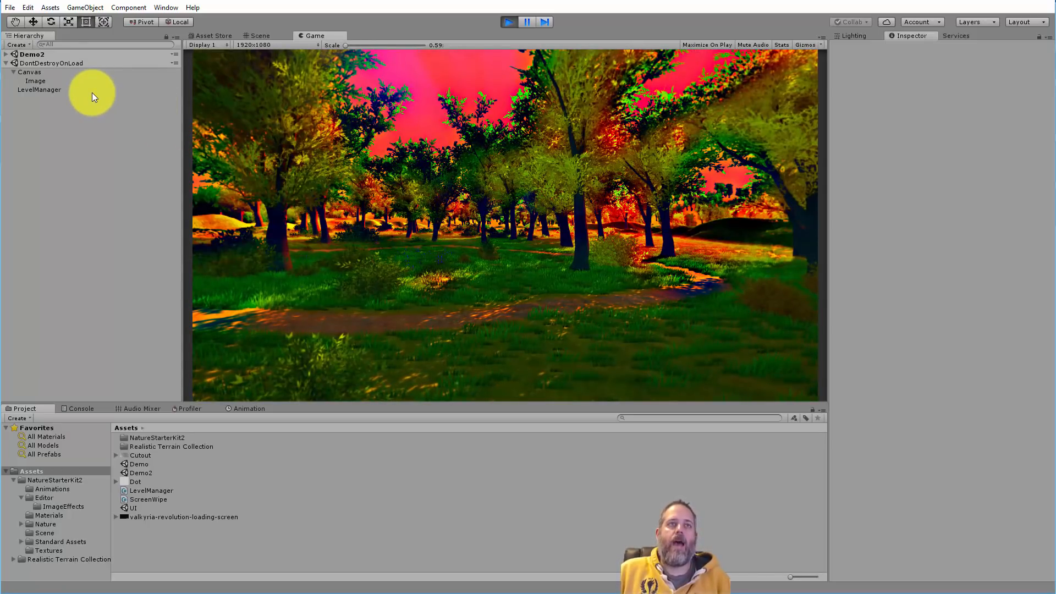
- Raise the Canvas Screen Wipe speed to 3 during play, then select the wipe Image
click(28, 72)
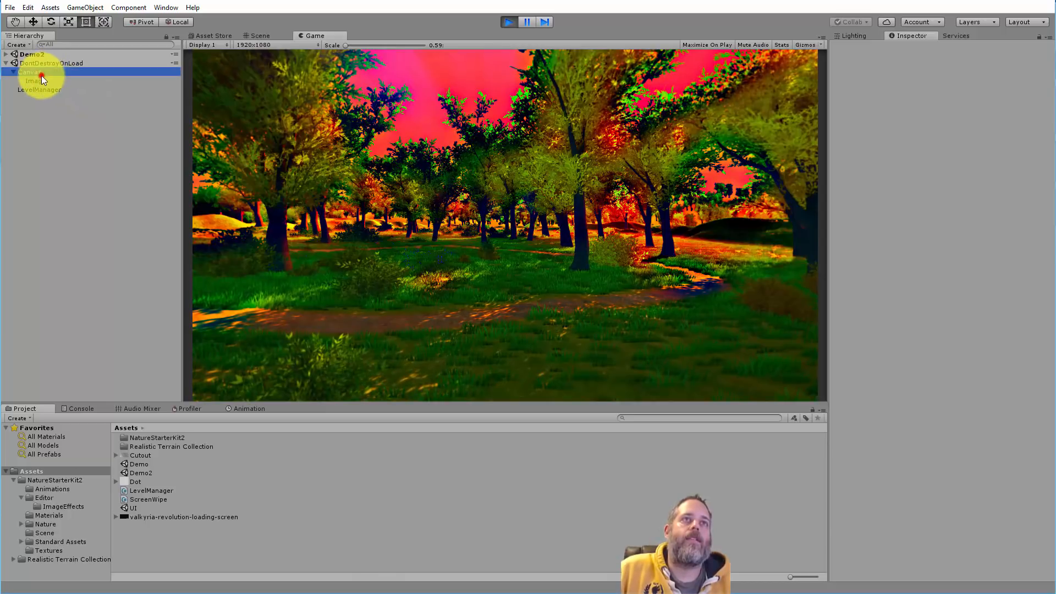
click(29, 71)
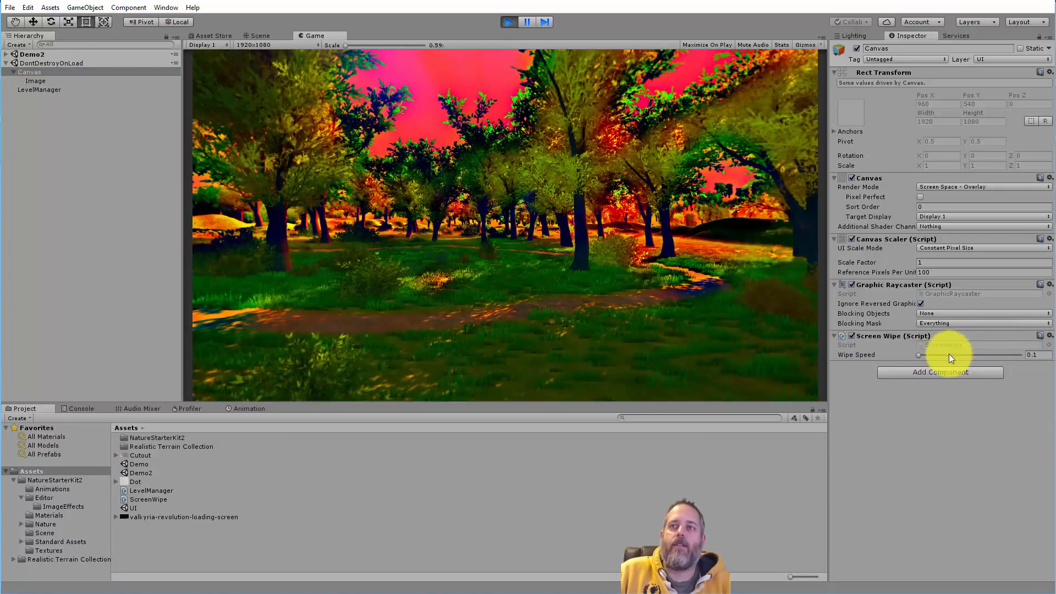
drag(919, 356, 1018, 355)
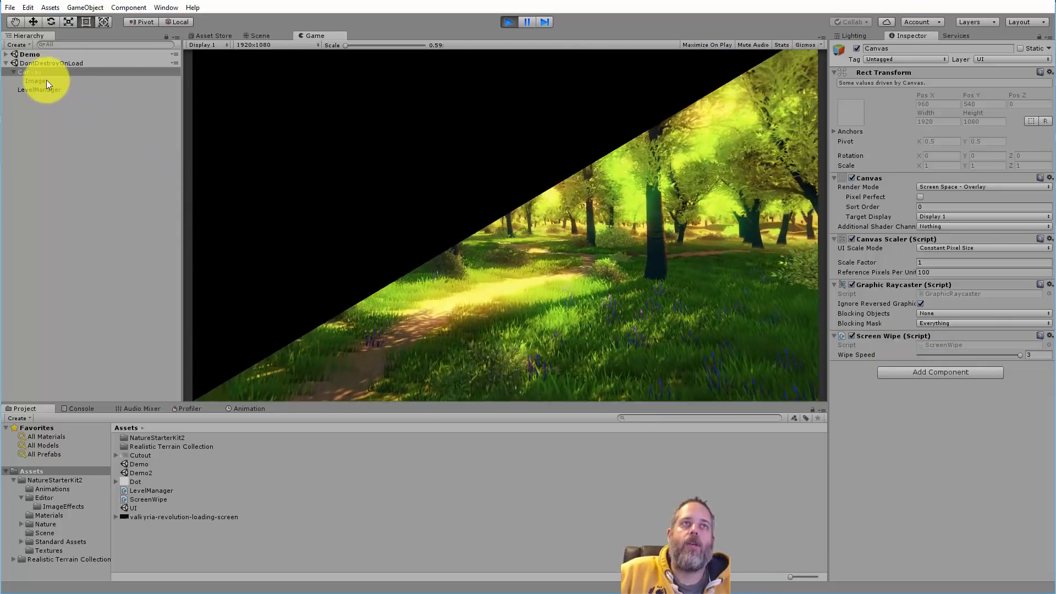
click(35, 80)
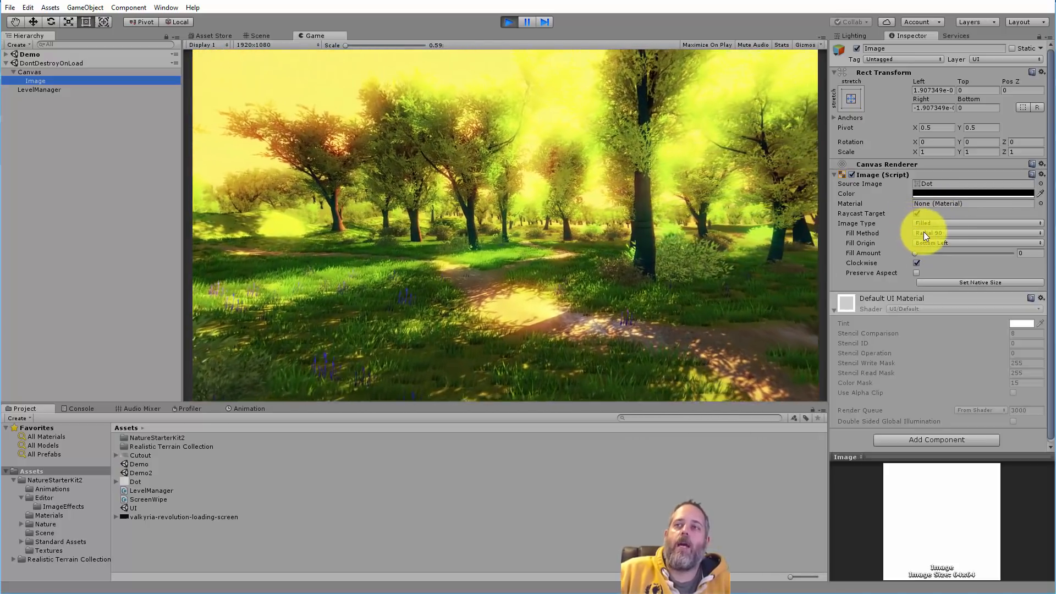
- Trigger the wipe to the next scene and select the wipe Image object
click(974, 232)
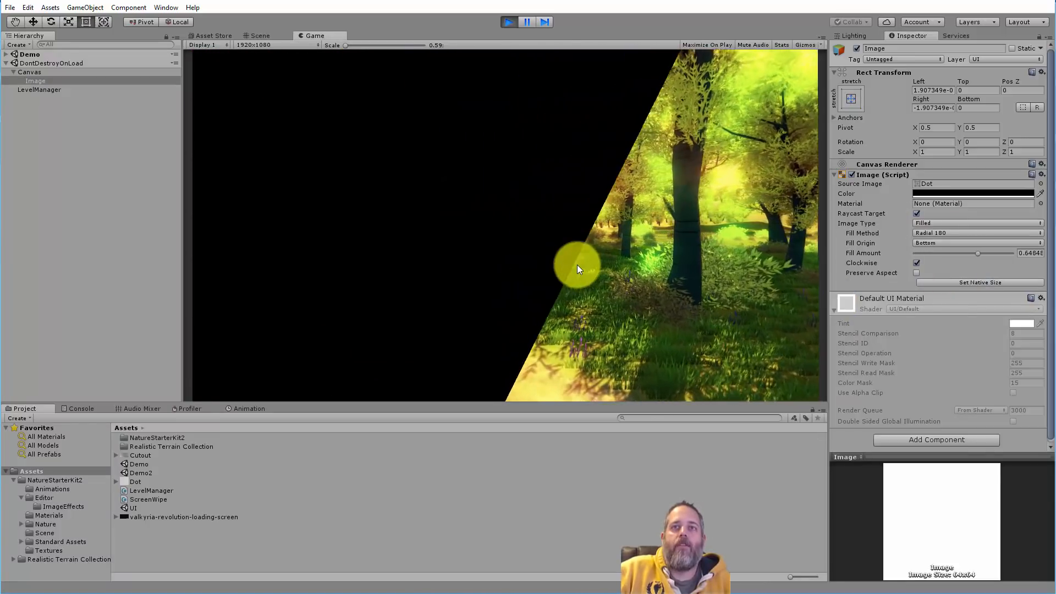
click(29, 72)
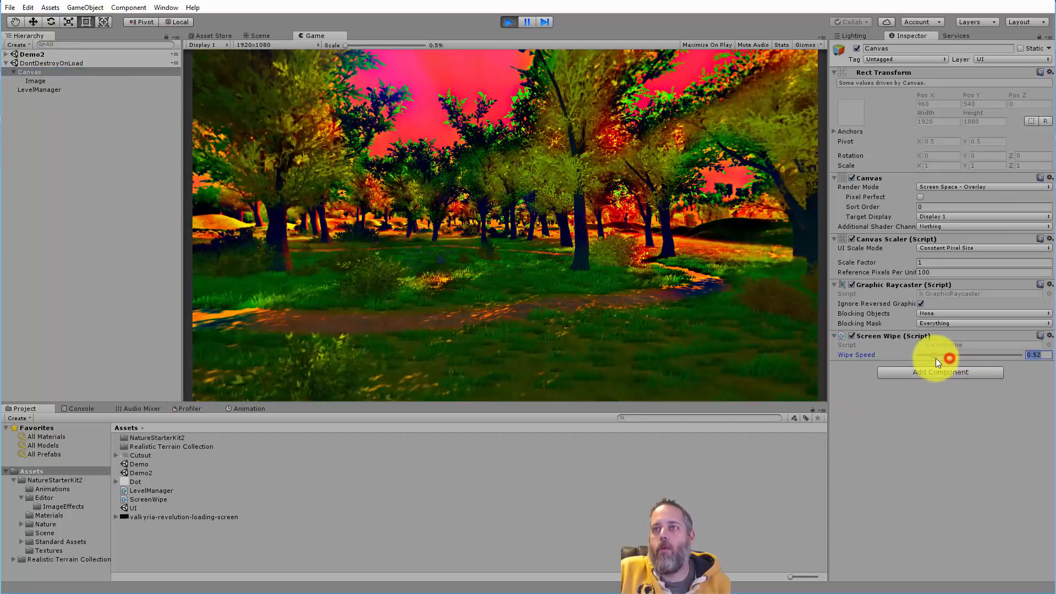
click(35, 80)
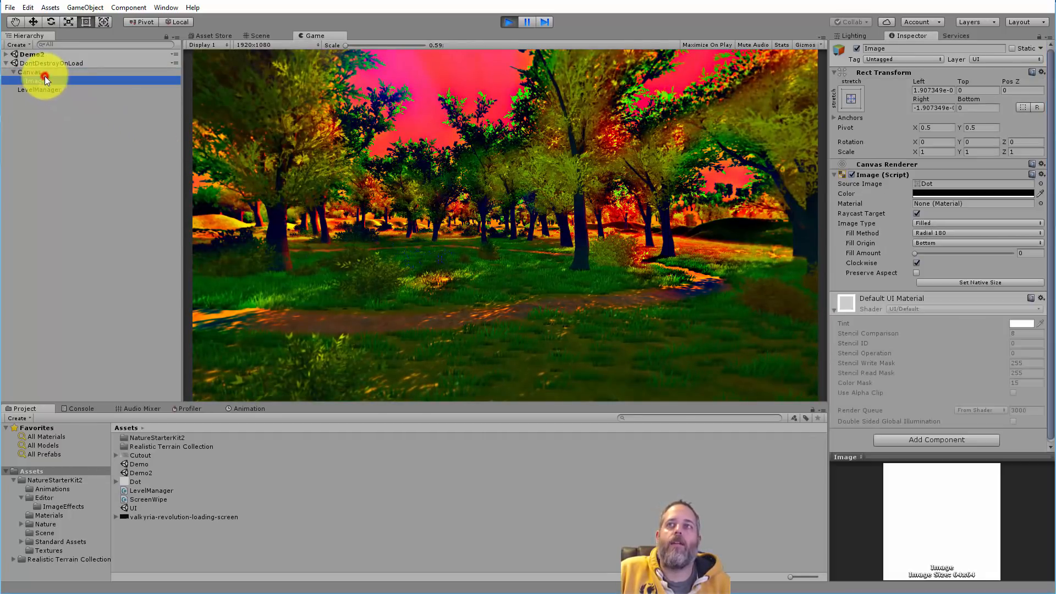
- Switch the wipe Image's Fill Method to Radial 360, then to Vertical
click(976, 233)
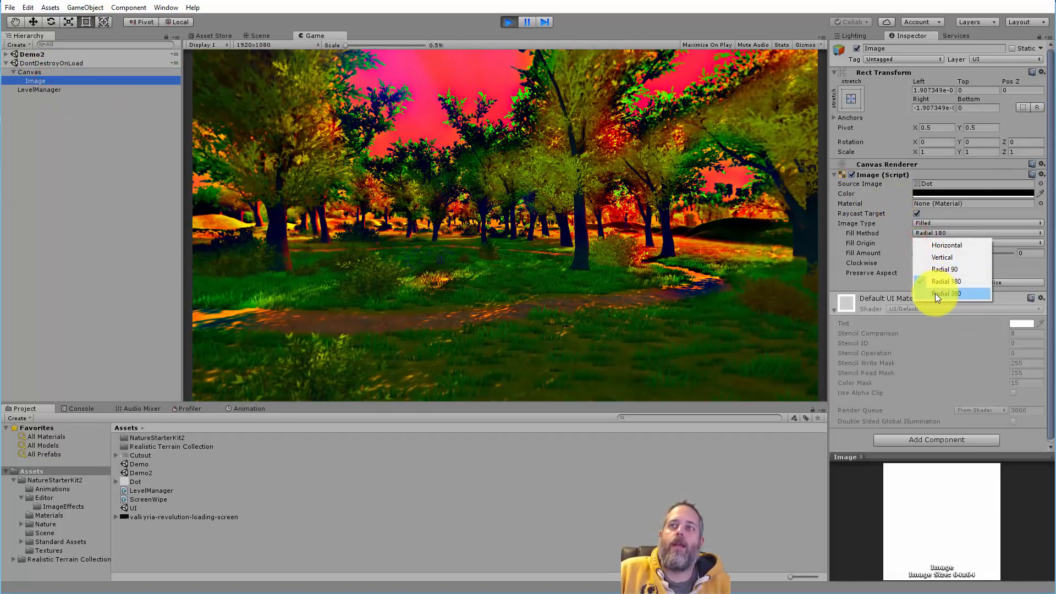
click(948, 293)
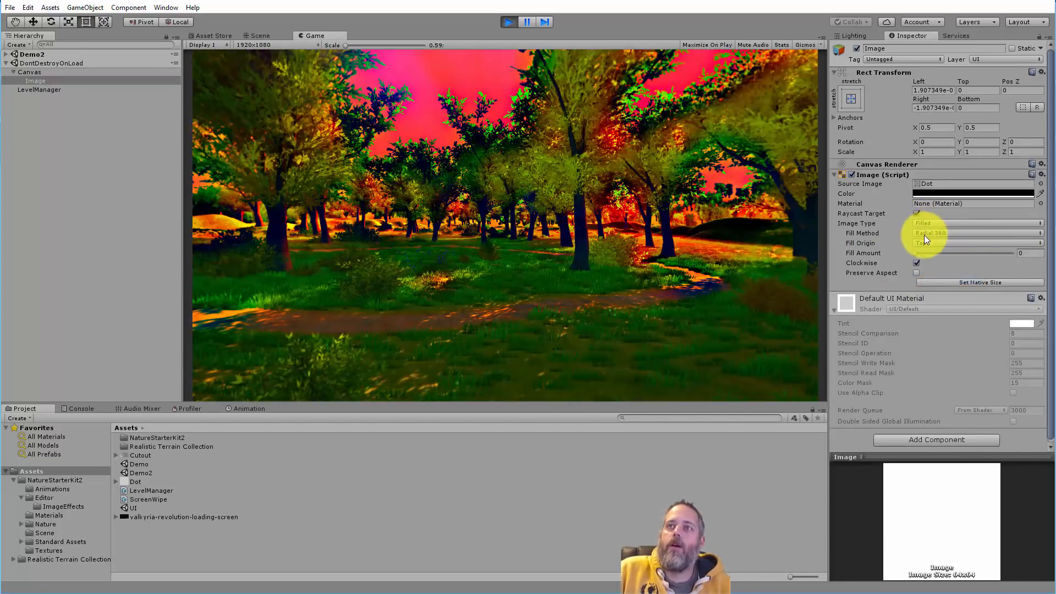
click(976, 224)
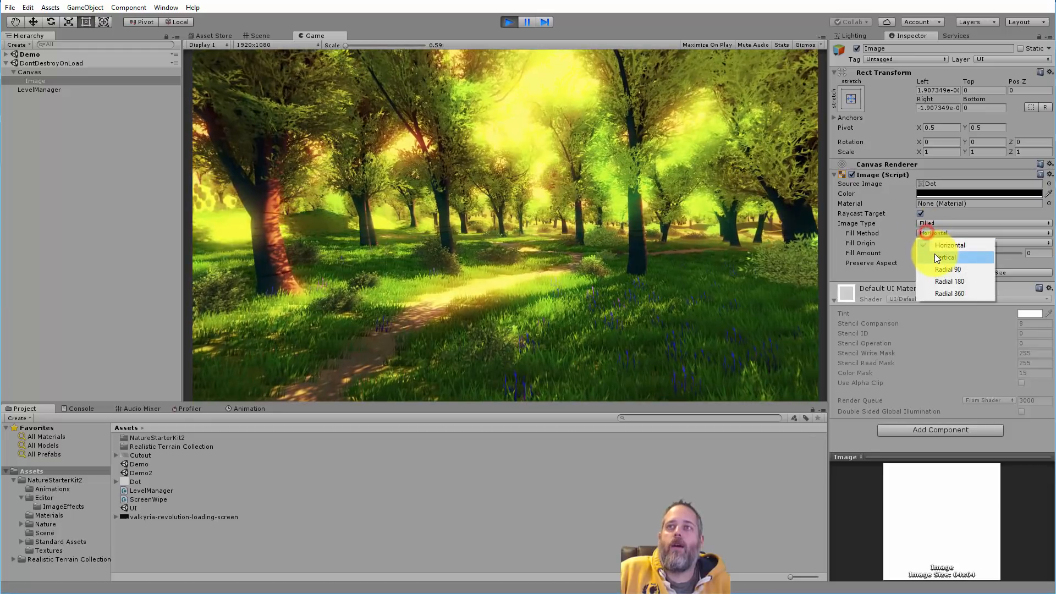
click(946, 257)
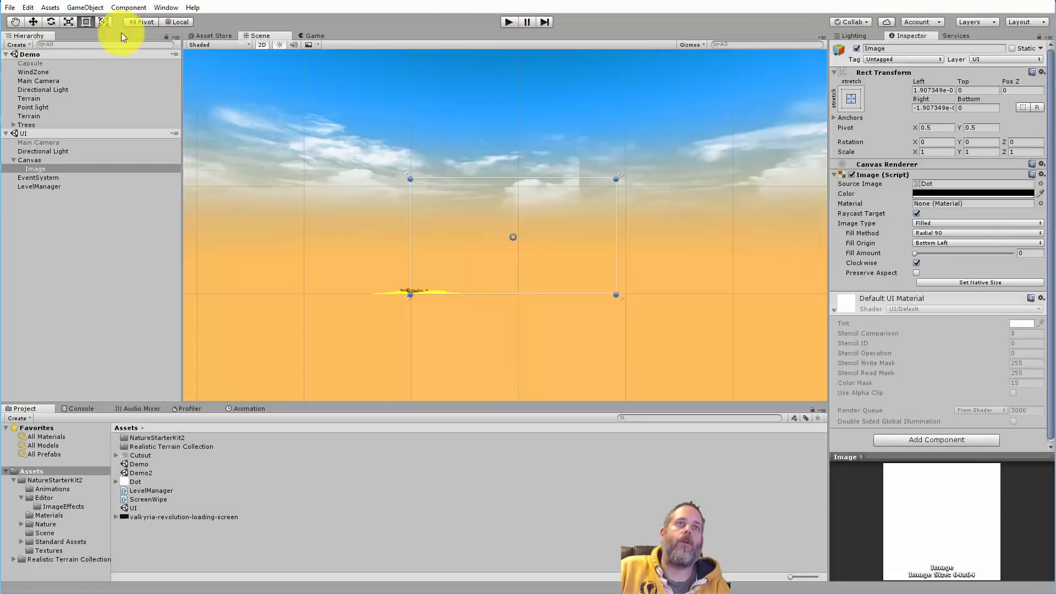
- Check the Canvas wipe speed of 0.5, then select the LevelManager object
click(30, 160)
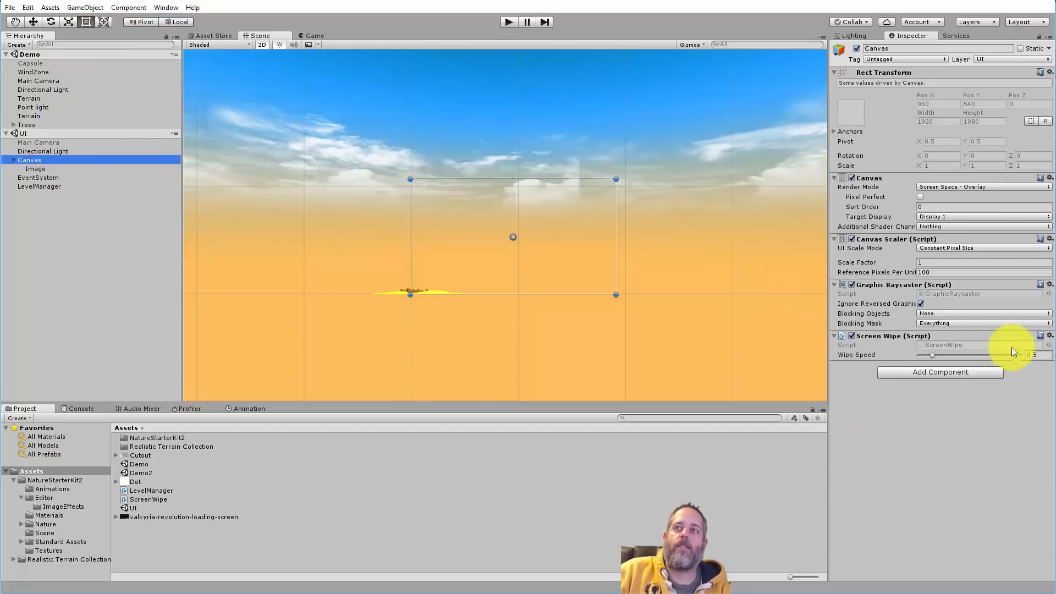
click(38, 187)
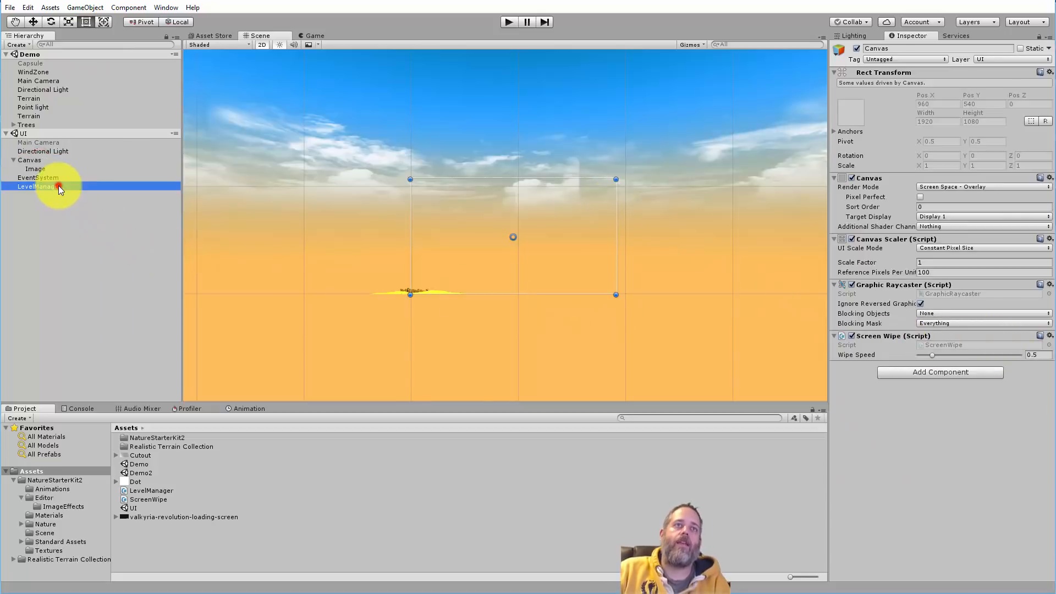
click(38, 187)
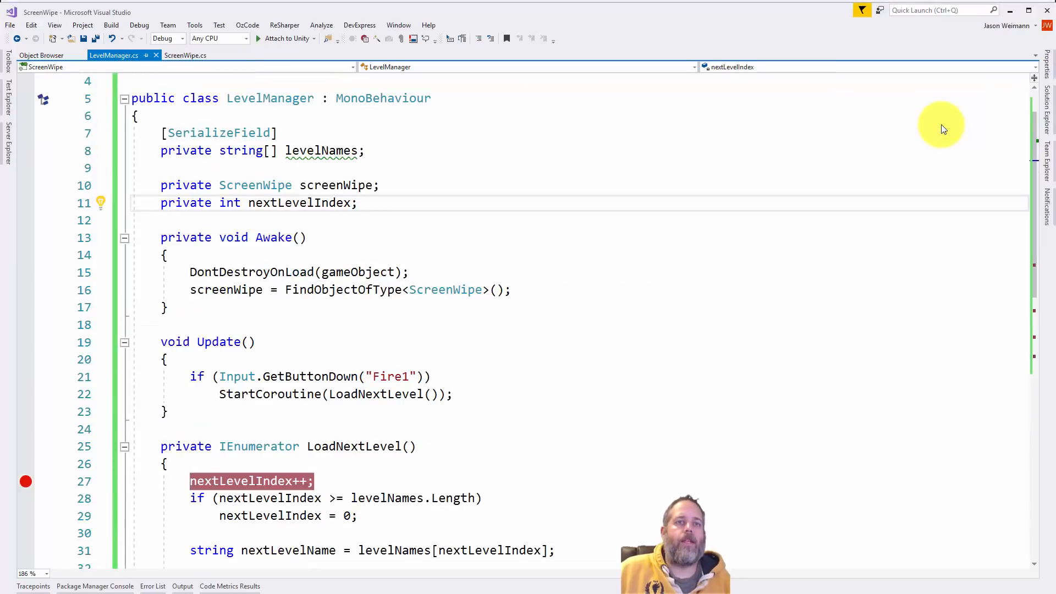
mouse_move(757, 286)
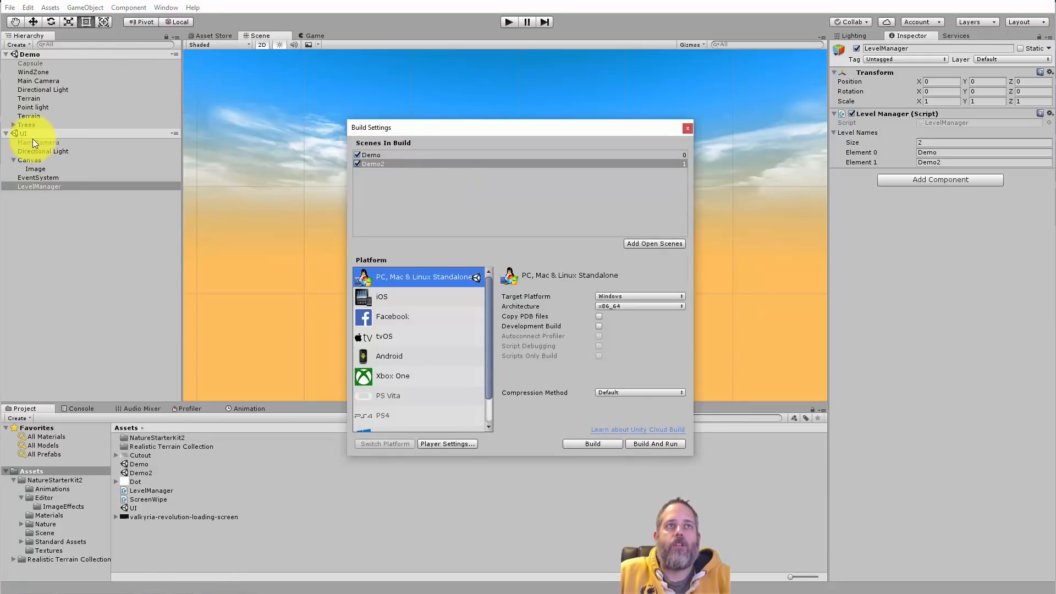
- Add the UI scene as a third scene in Scenes In Build and close Build Settings
click(654, 244)
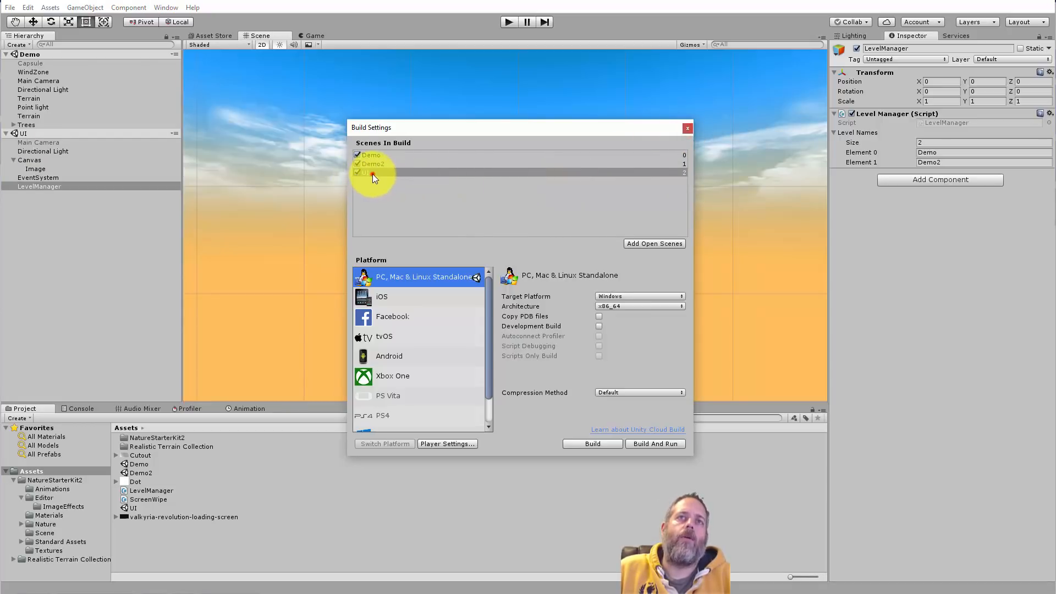
click(687, 127)
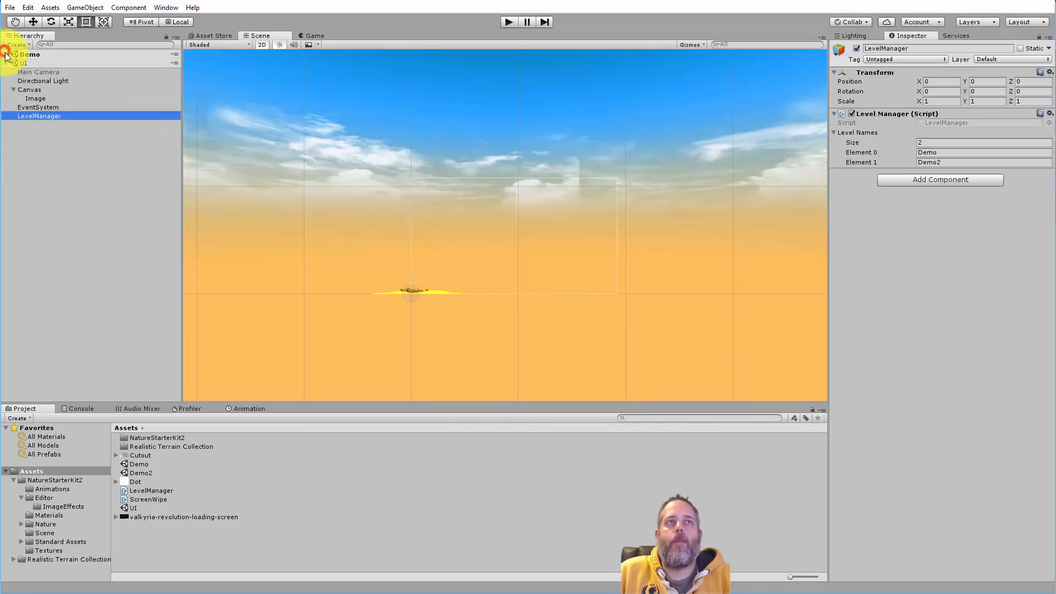
- Collapse the Demo scene, select Canvas and start play mode to test the wipe
click(7, 55)
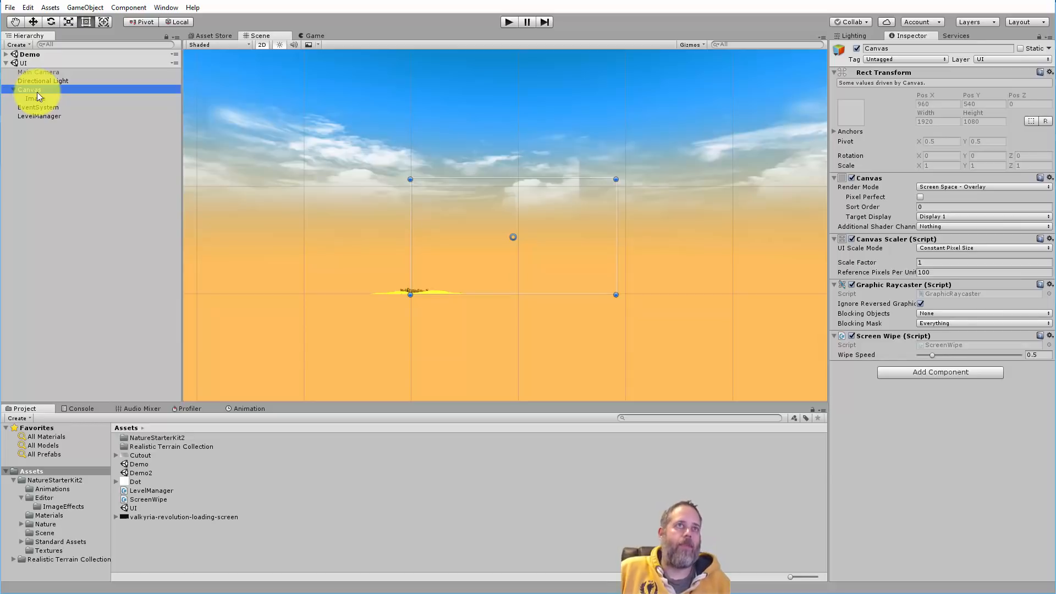
click(509, 22)
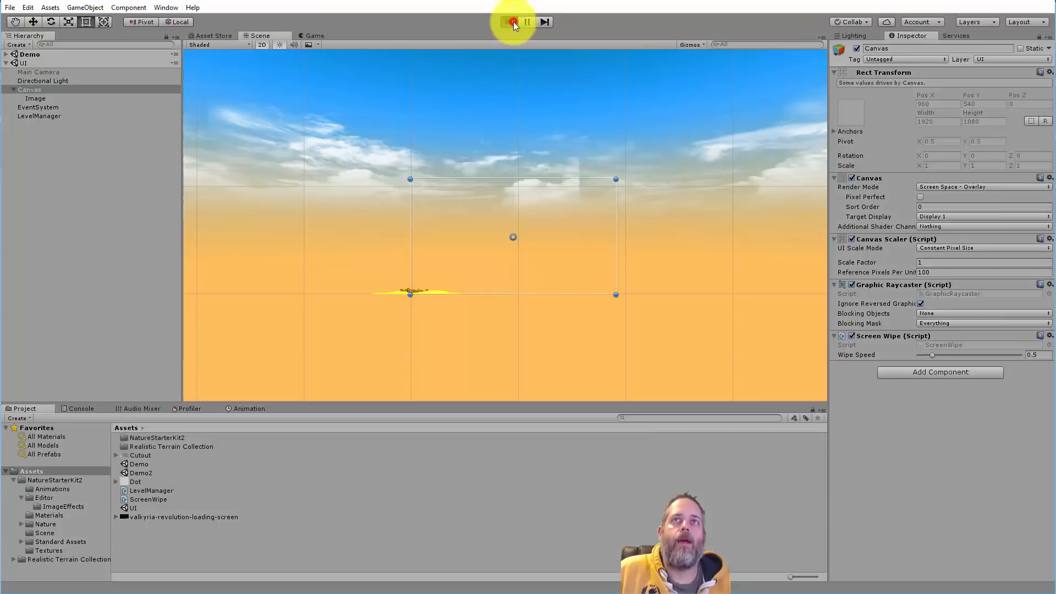
click(509, 22)
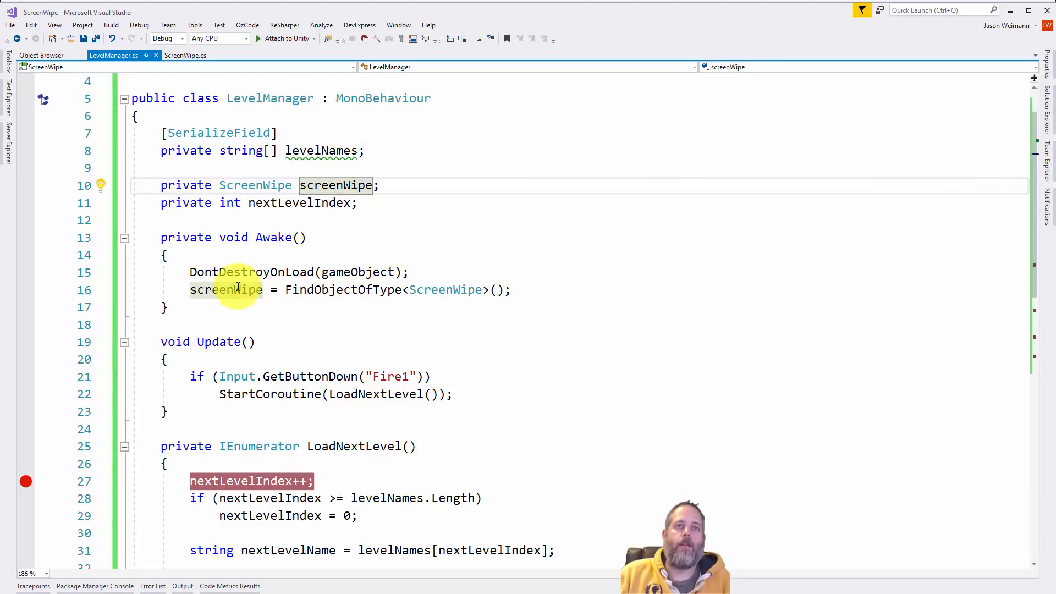
- Remove the breakpoint on nextLevelIndex++ at the start of LoadNextLevel in LevelManager.cs
click(235, 289)
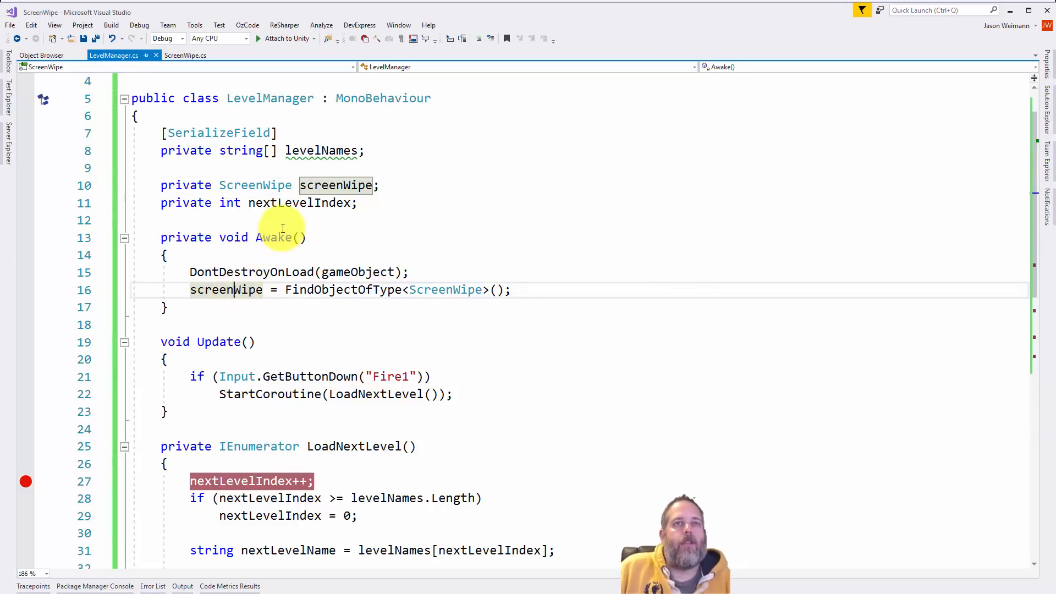
click(299, 202)
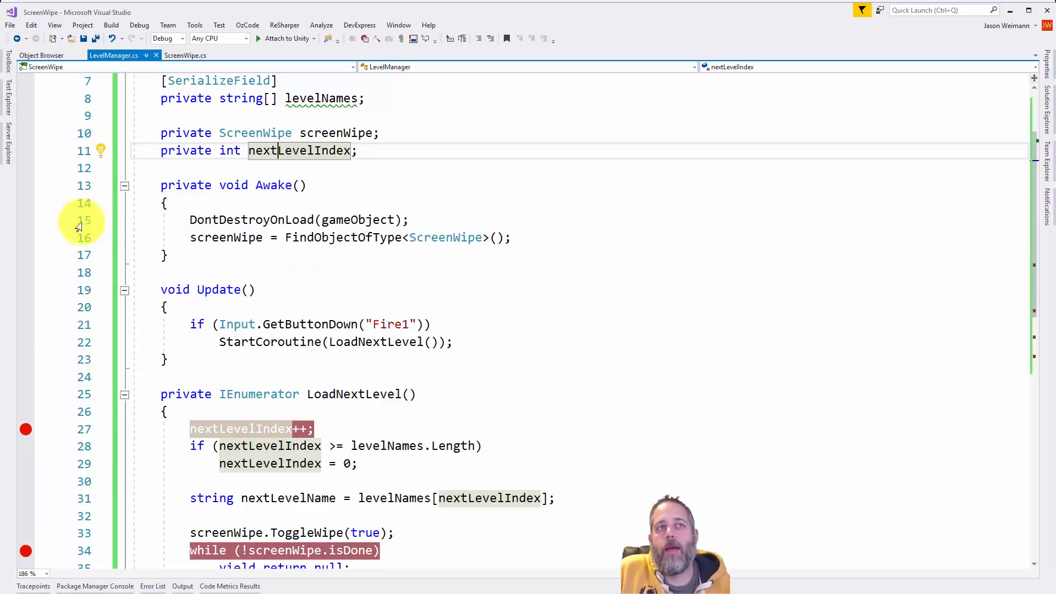
mouse_move(269, 220)
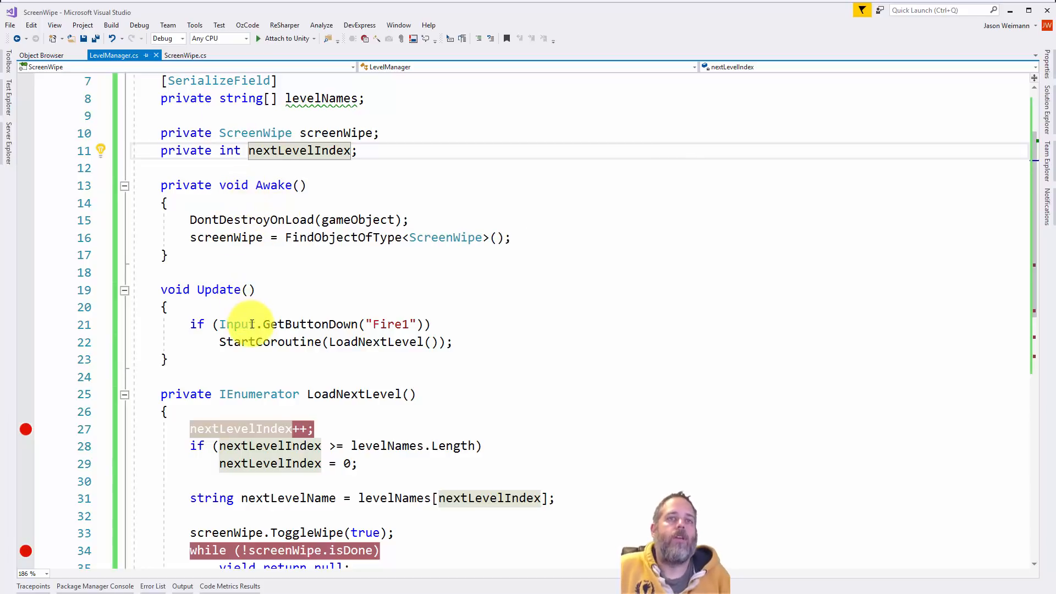
scroll(down, 3)
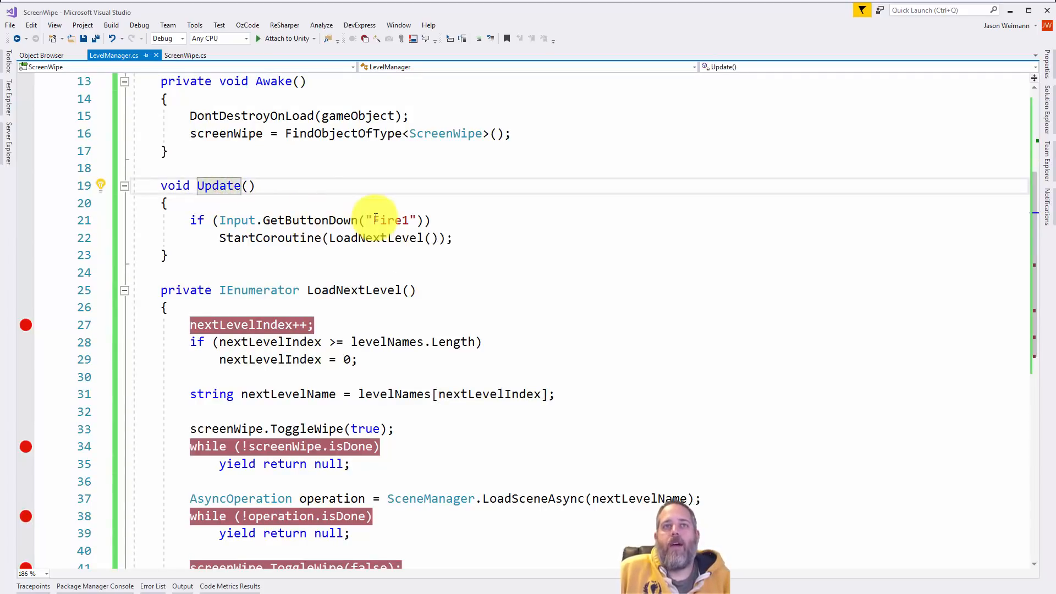
mouse_move(380, 220)
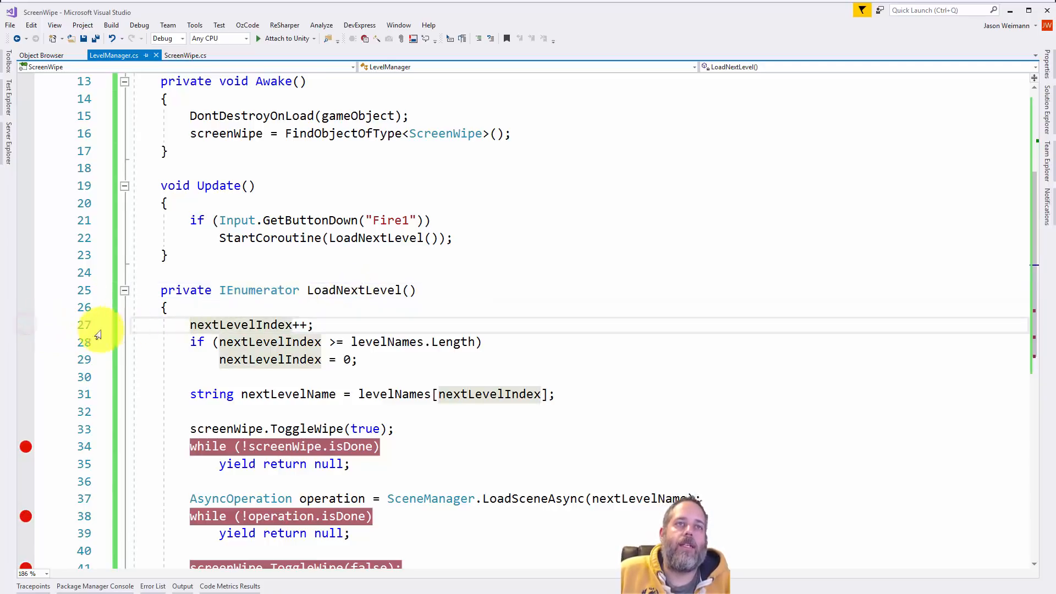
mouse_move(263, 326)
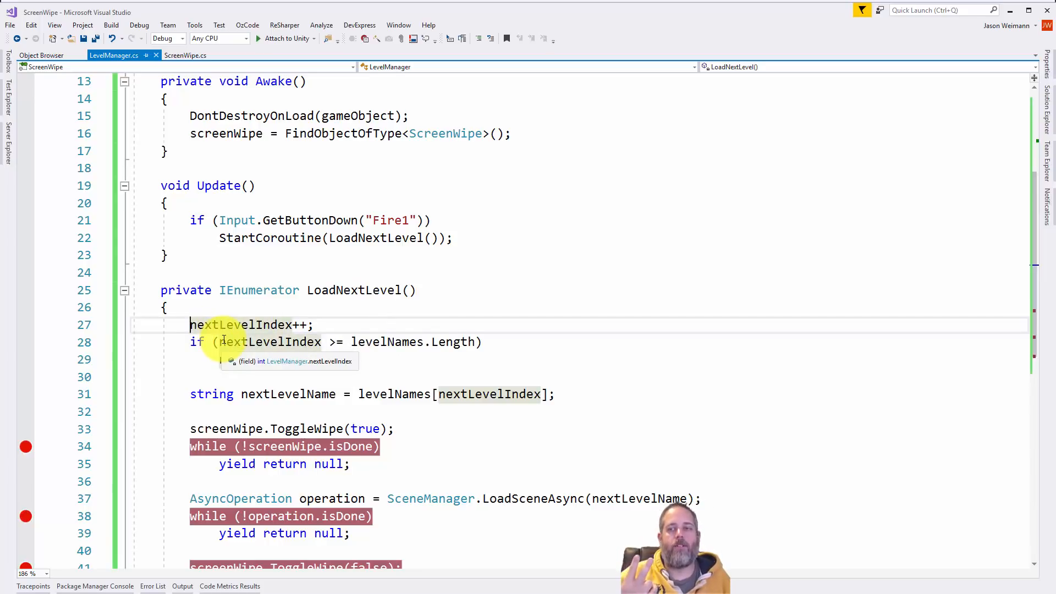
- Remove the breakpoint on the while (!screenWipe.isDone) wait in LoadNextLevel
text(nextLevelIndex = 0;)
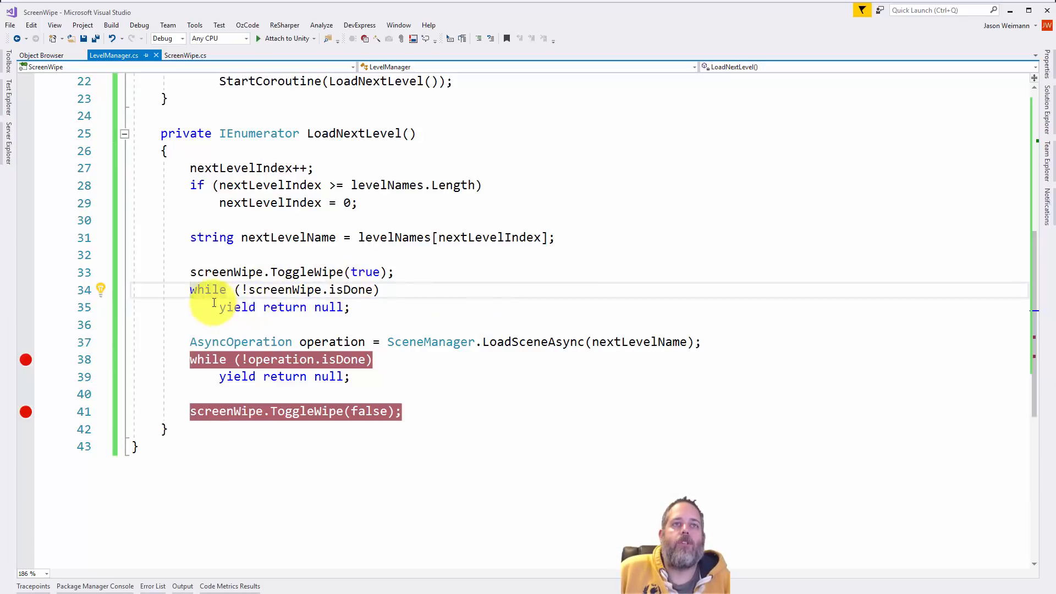
mouse_move(350, 289)
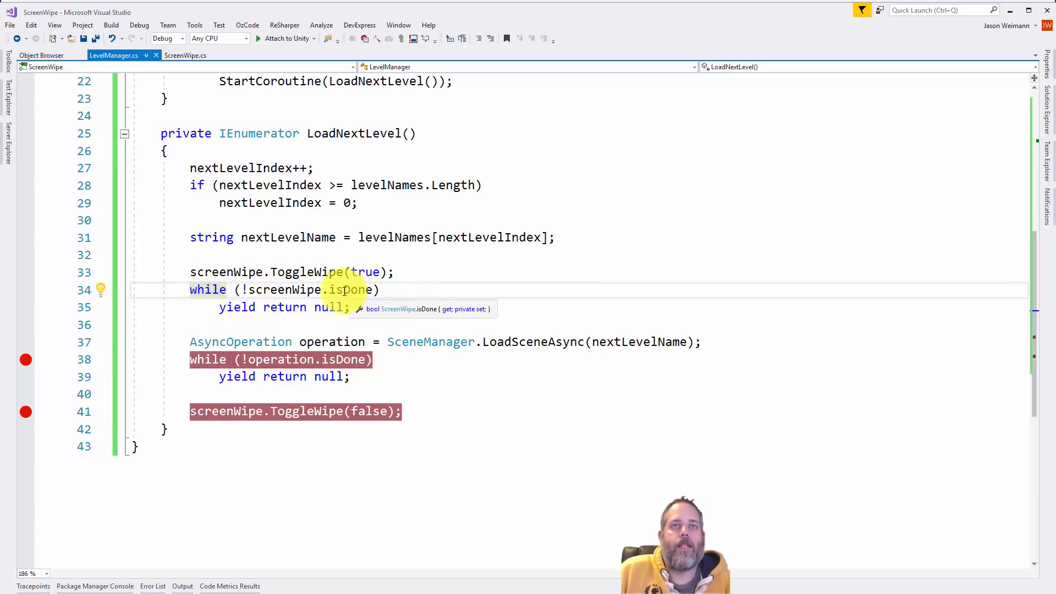
mouse_move(316, 307)
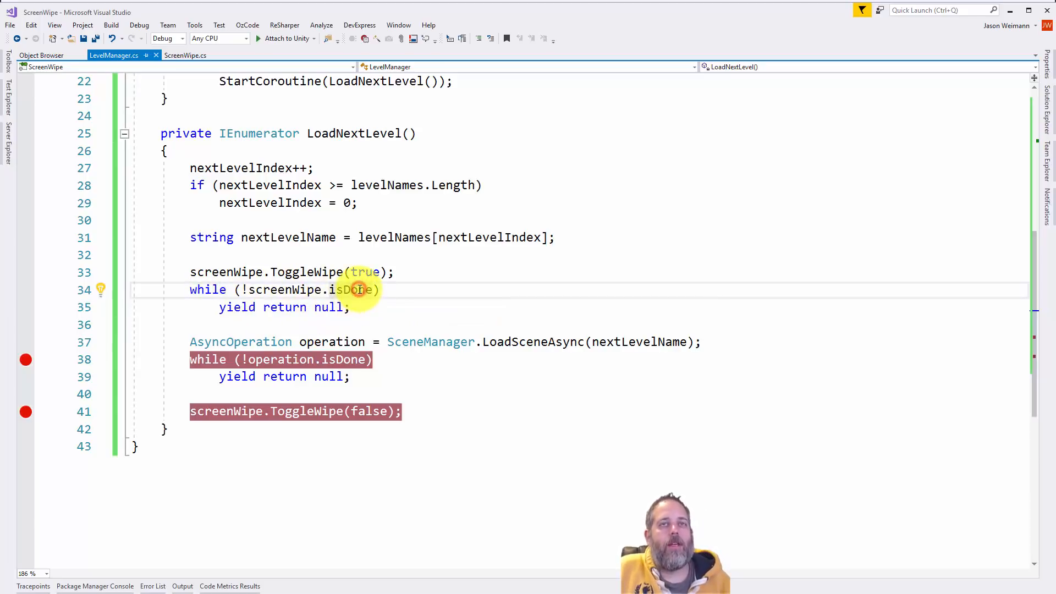
mouse_move(346, 289)
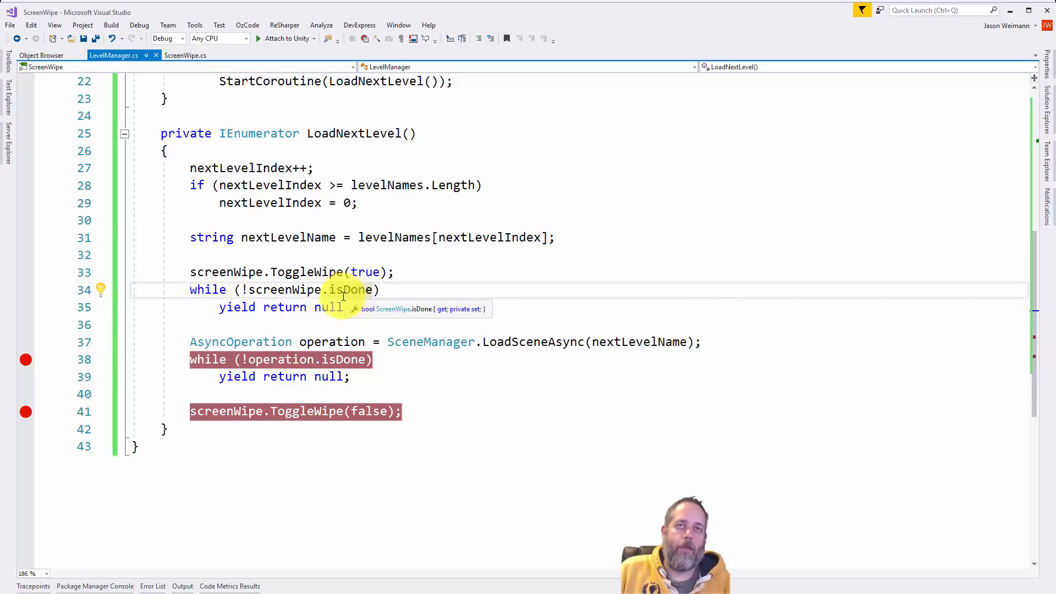
mouse_move(345, 364)
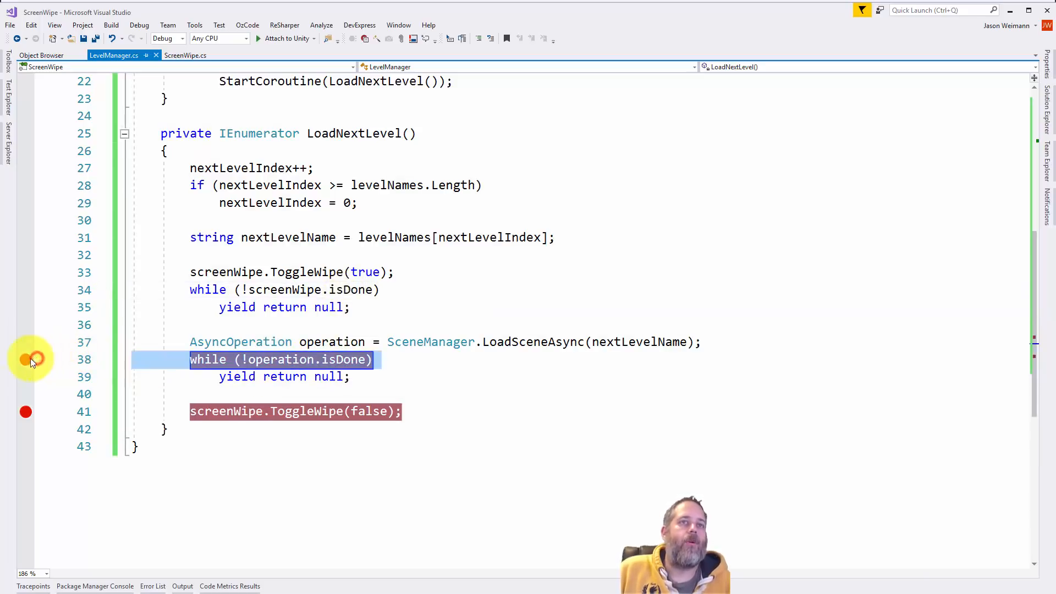
mouse_move(355, 289)
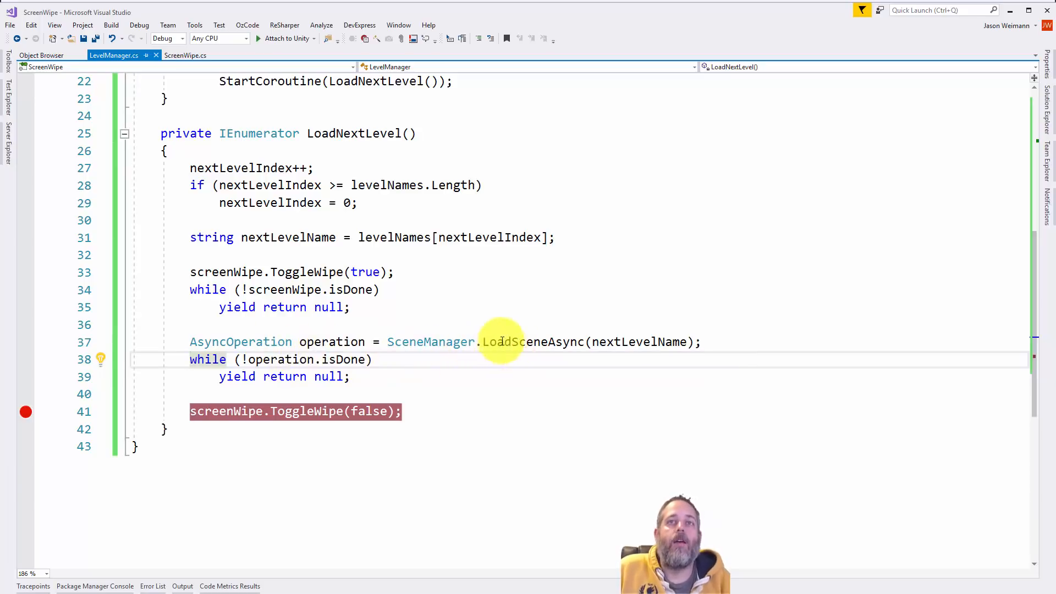
mouse_move(427, 351)
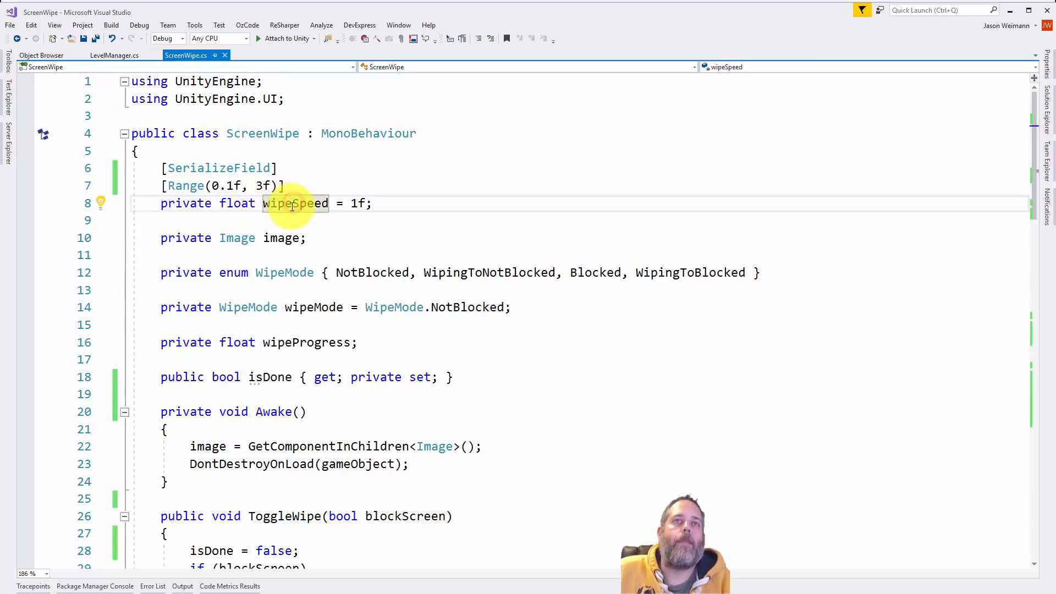
mouse_move(294, 204)
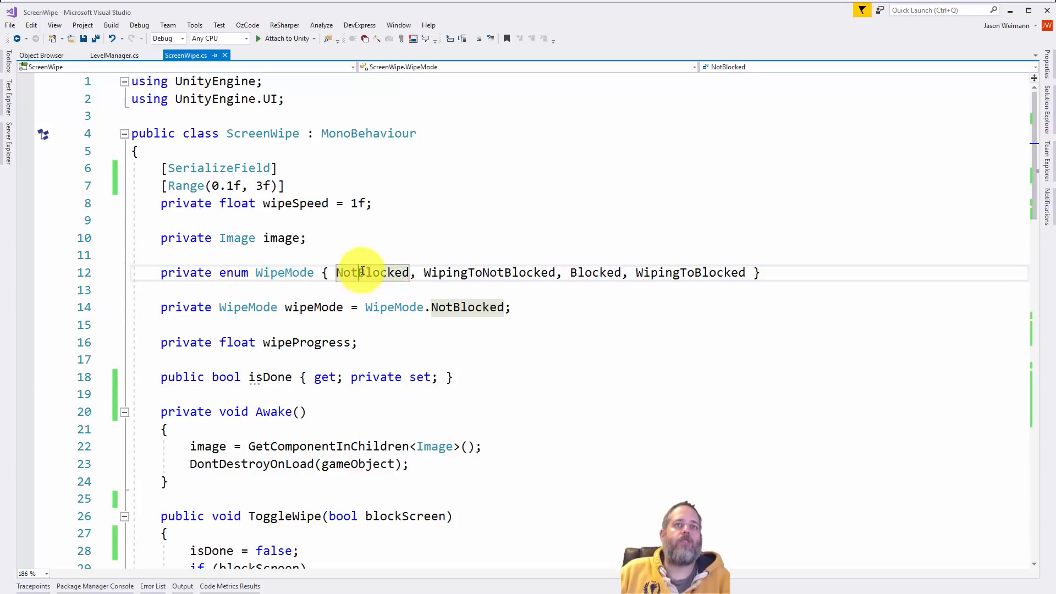
mouse_move(372, 271)
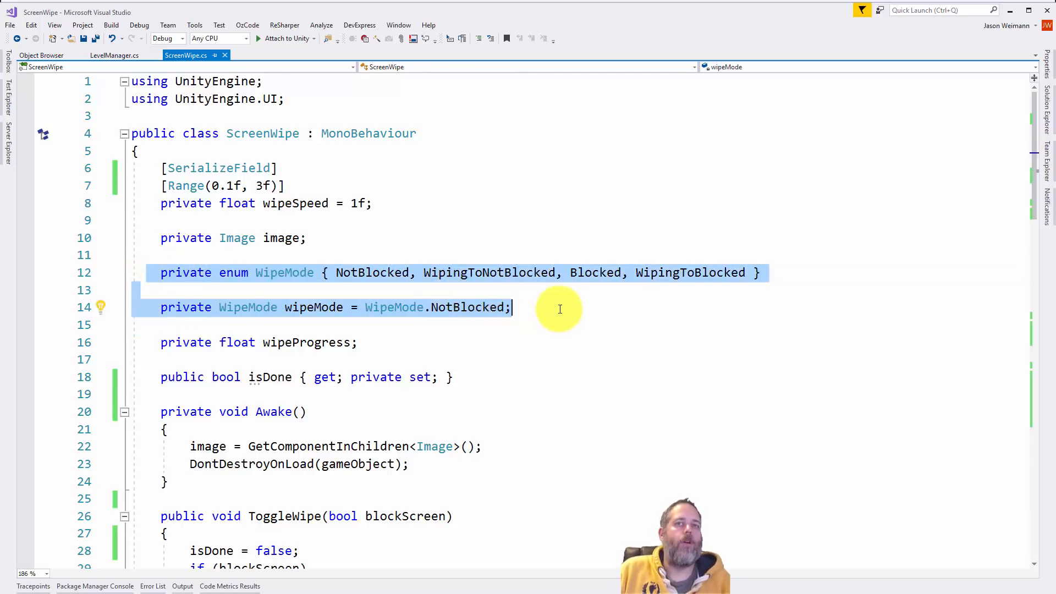
scroll(down, 3)
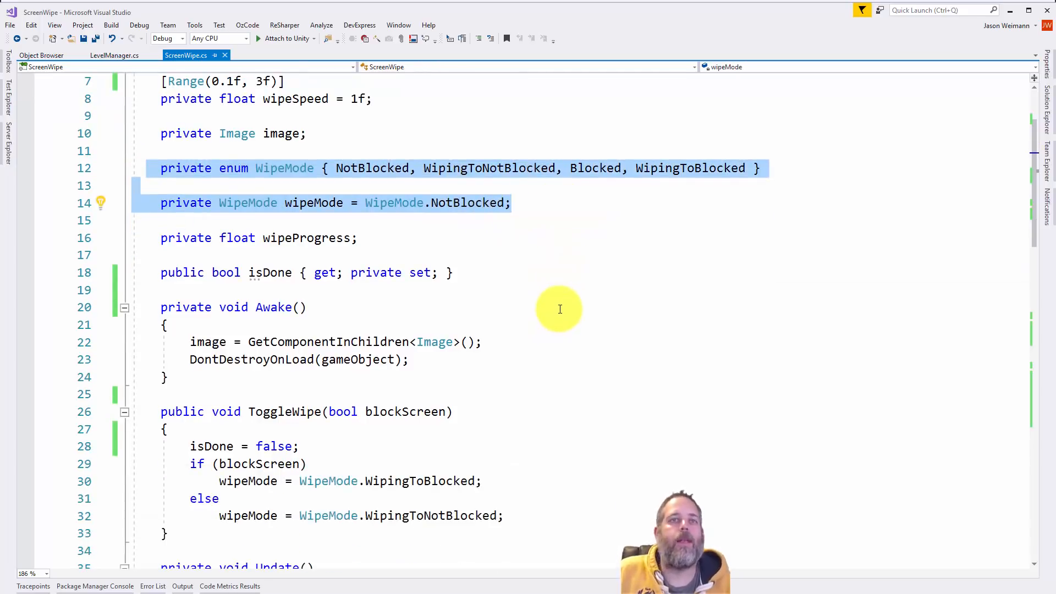
click(403, 254)
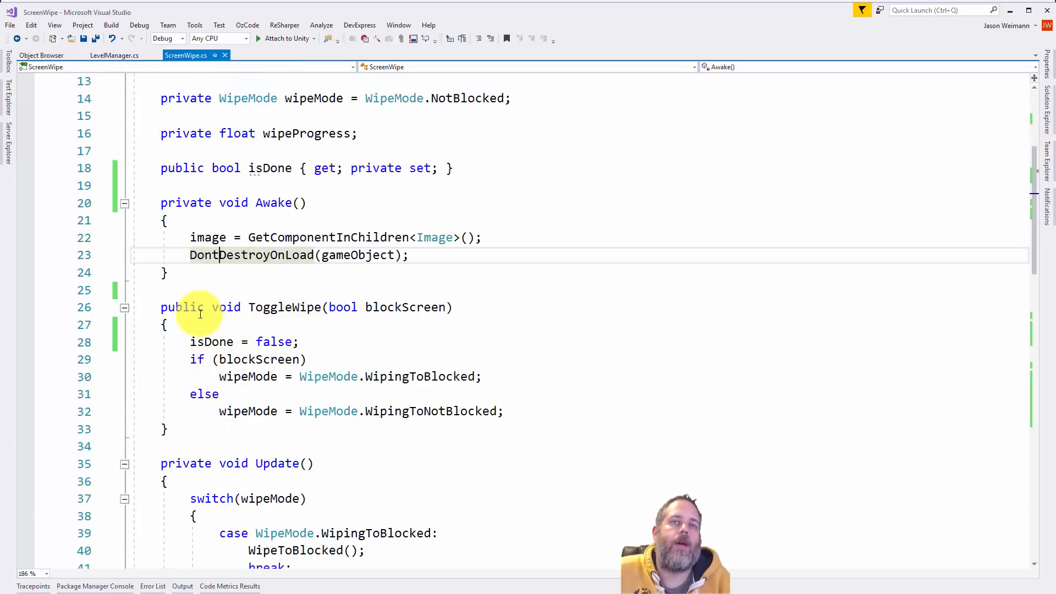
click(290, 307)
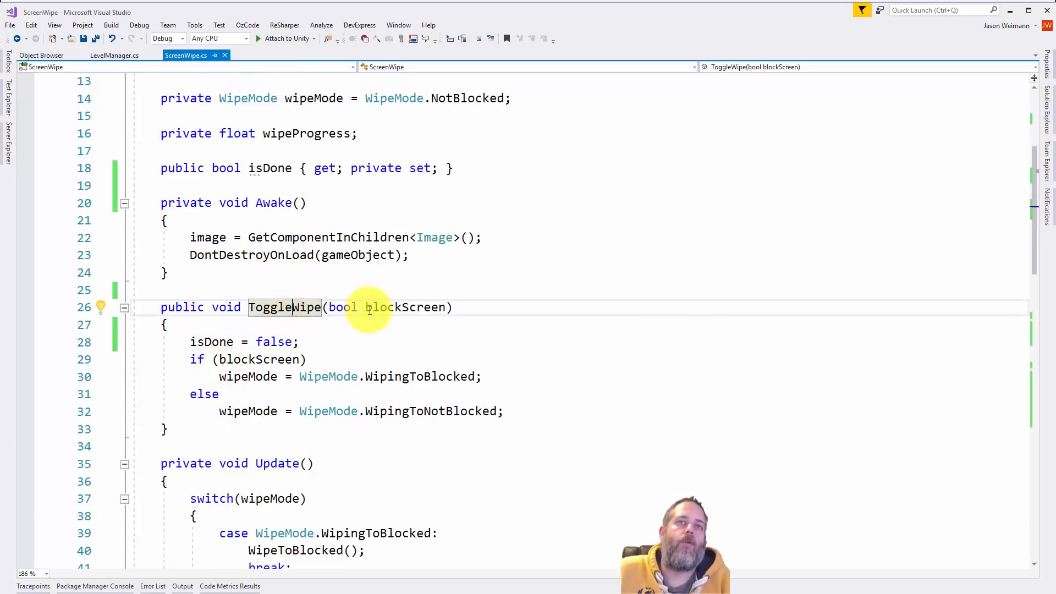
mouse_move(393, 307)
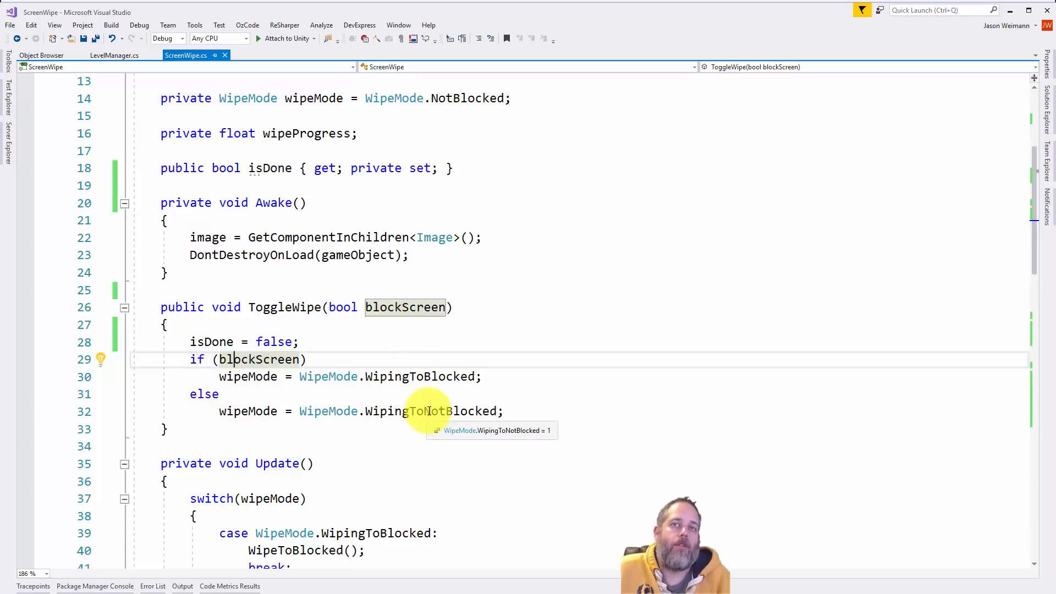
scroll(down, 3)
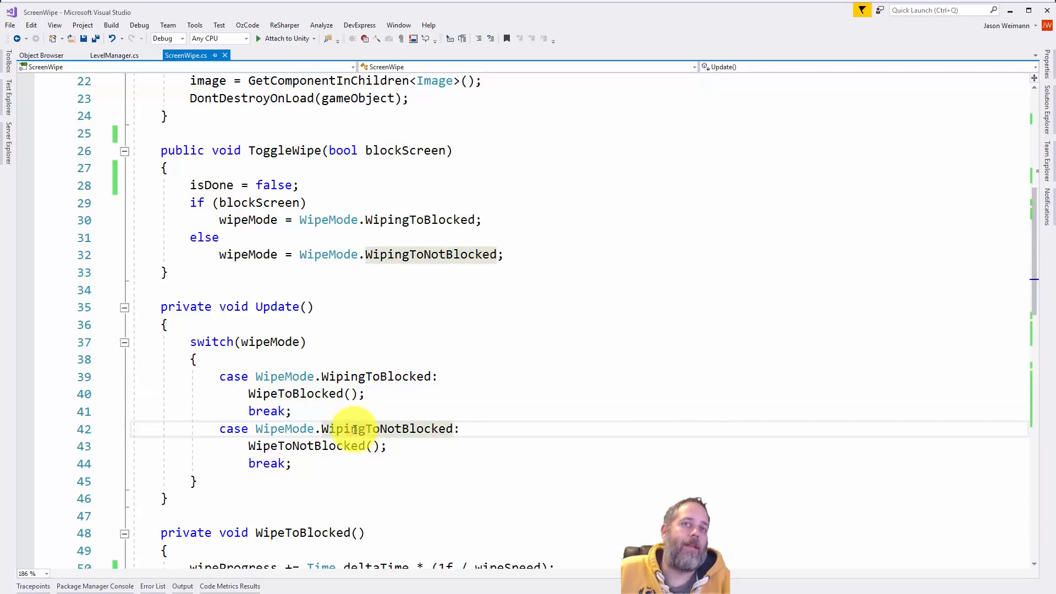
scroll(down, 3)
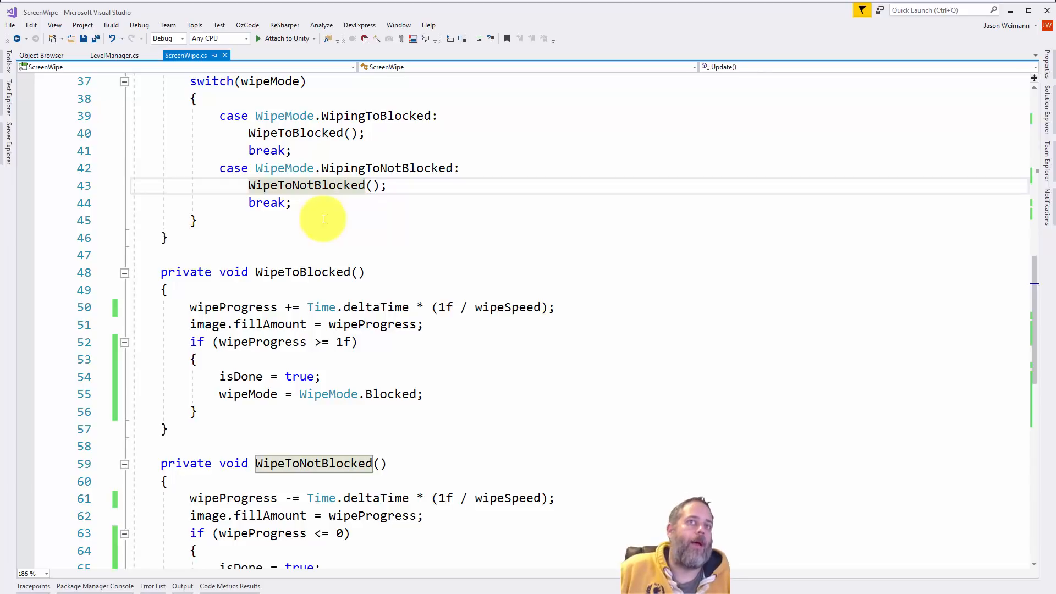
scroll(down, 3)
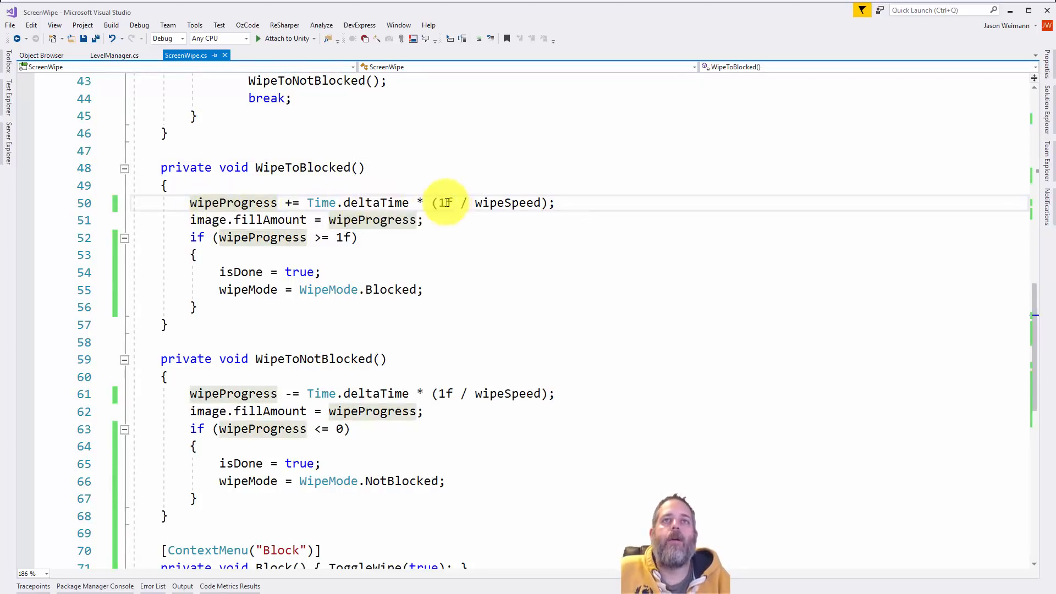
mouse_move(443, 203)
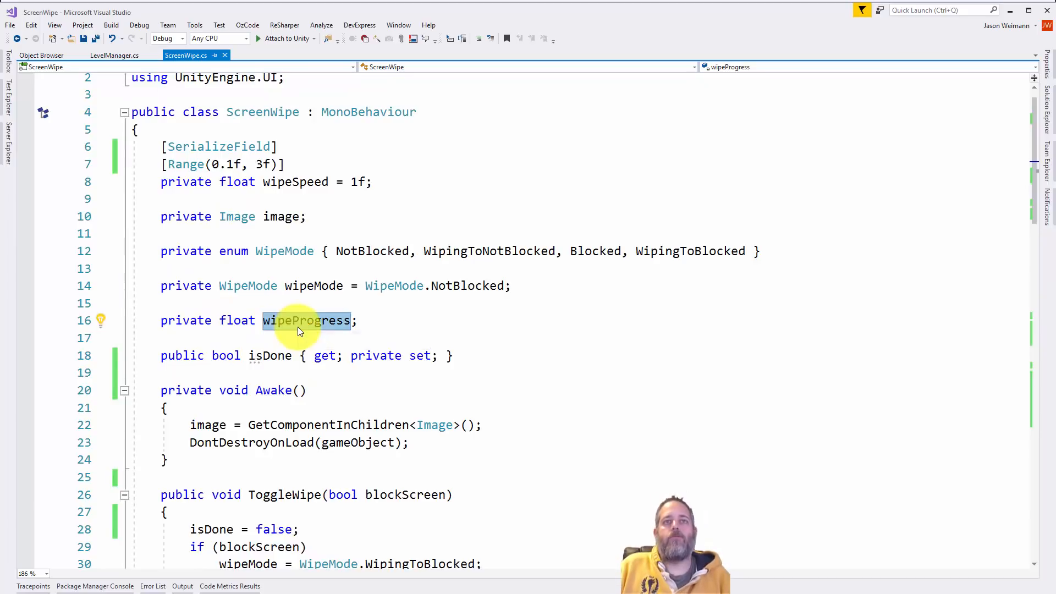
scroll(down, 3)
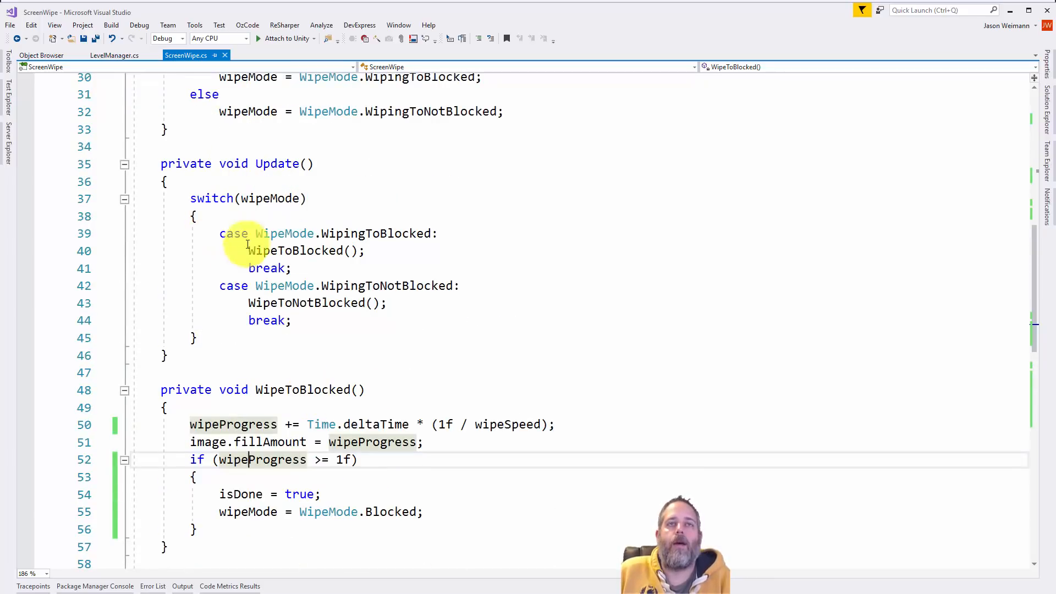
mouse_move(283, 298)
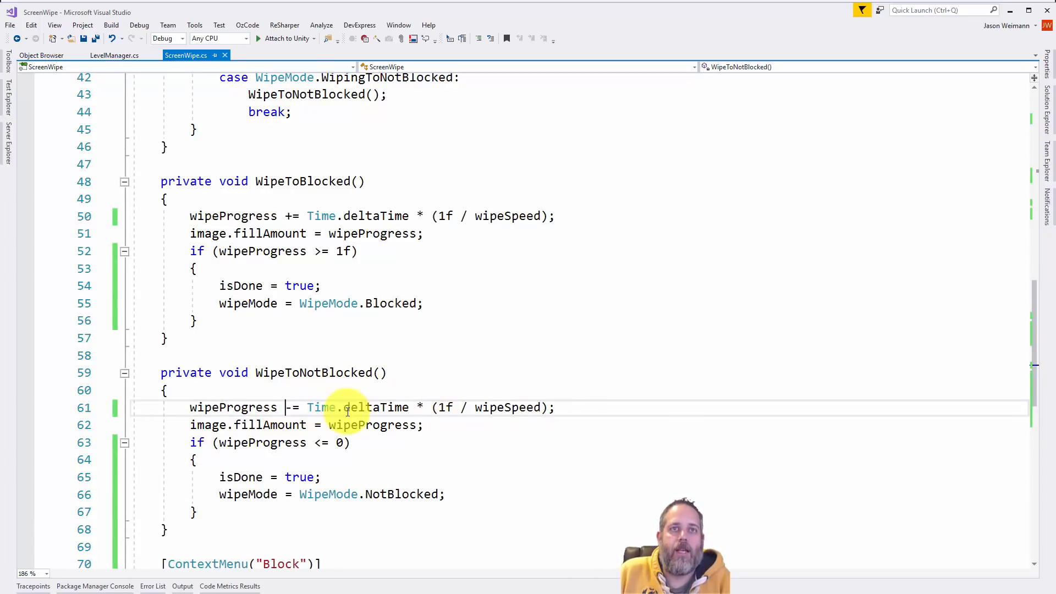
mouse_move(267, 425)
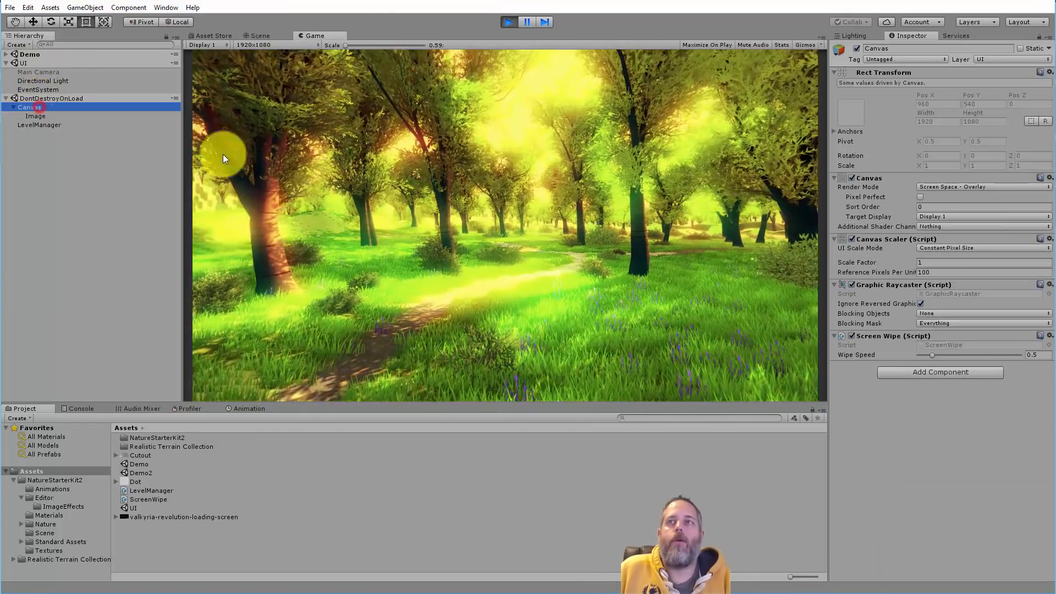
- Select Canvas > Image in play mode to view its Filled, Radial 90, zero-amount settings
right_click(882, 336)
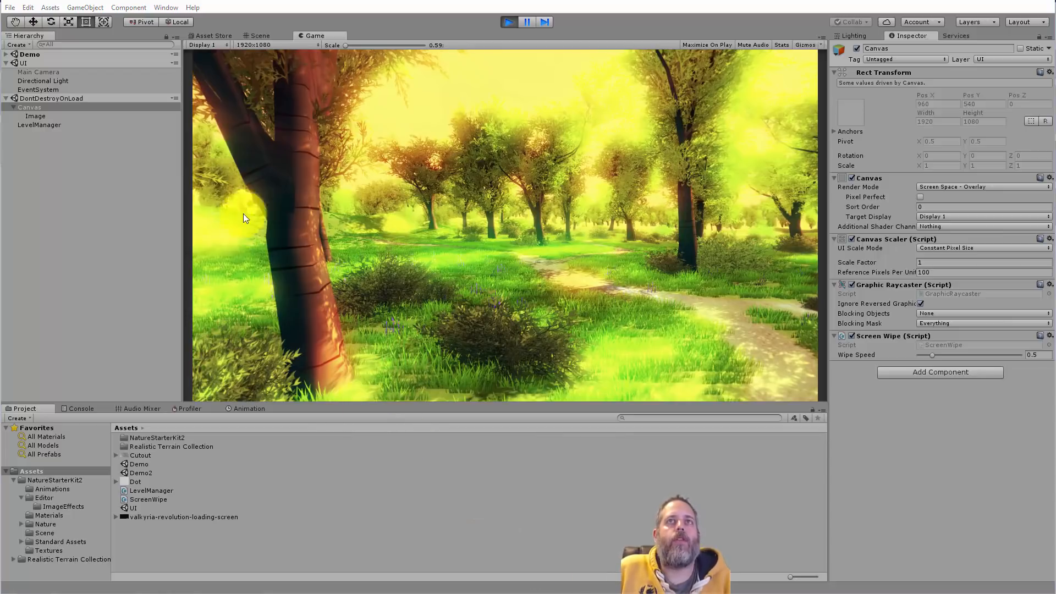
click(36, 115)
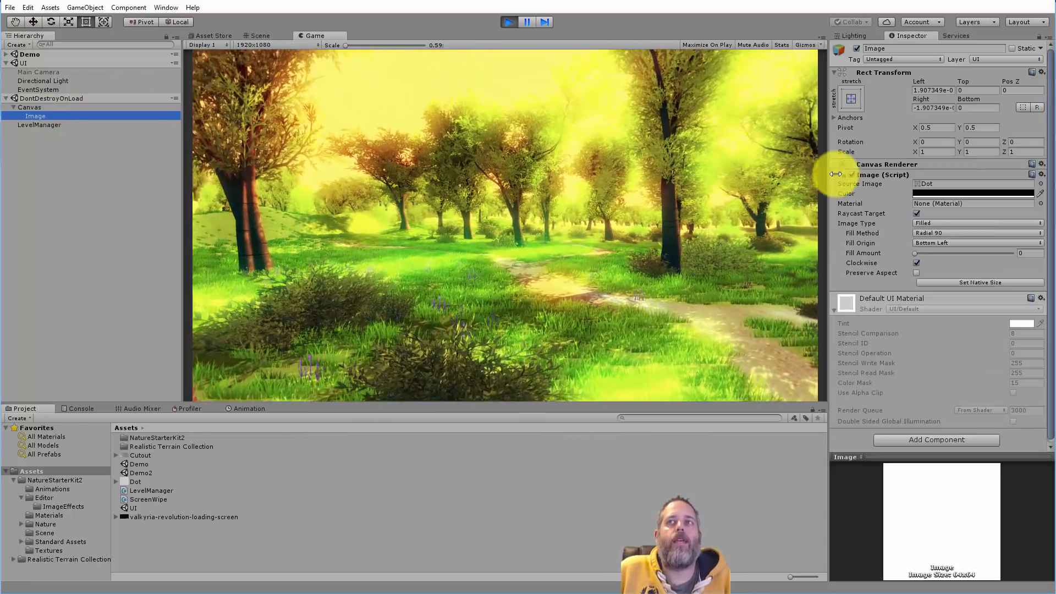